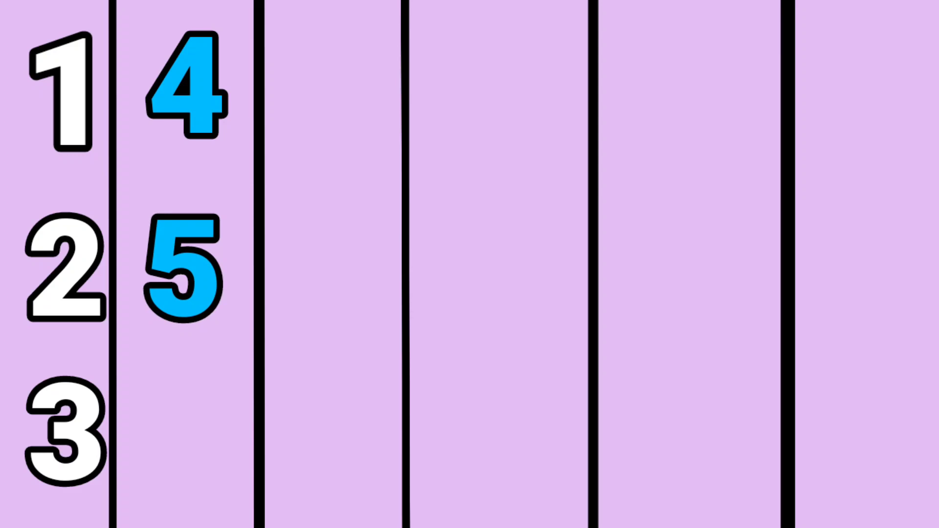
Play the counting video until 19, 20 and 21 fill the first column
left_click(184, 425)
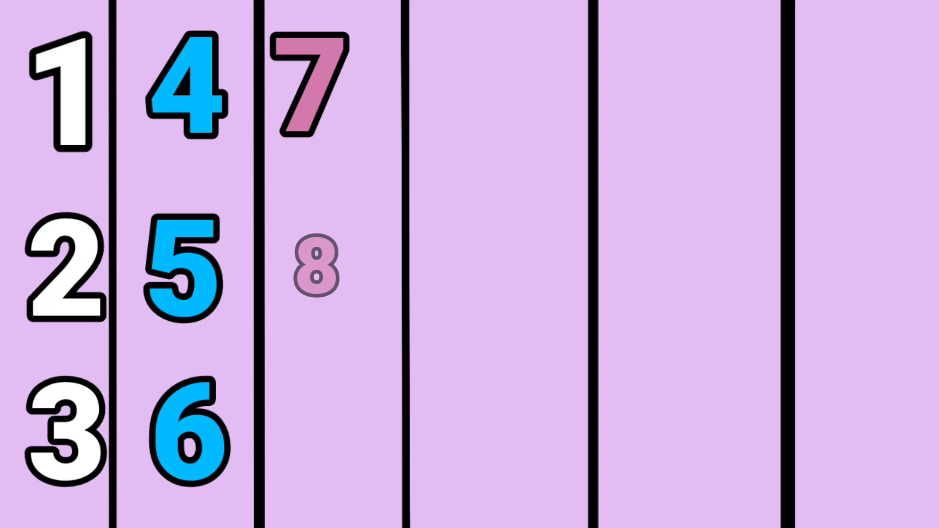
left_click(314, 267)
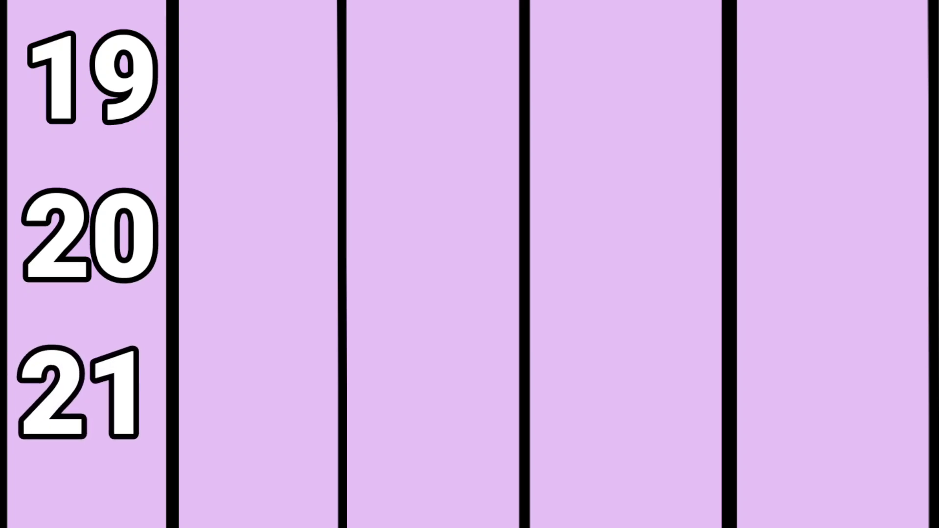
Continue playback until white 34–36 and an orange 37 appear
left_click(258, 78)
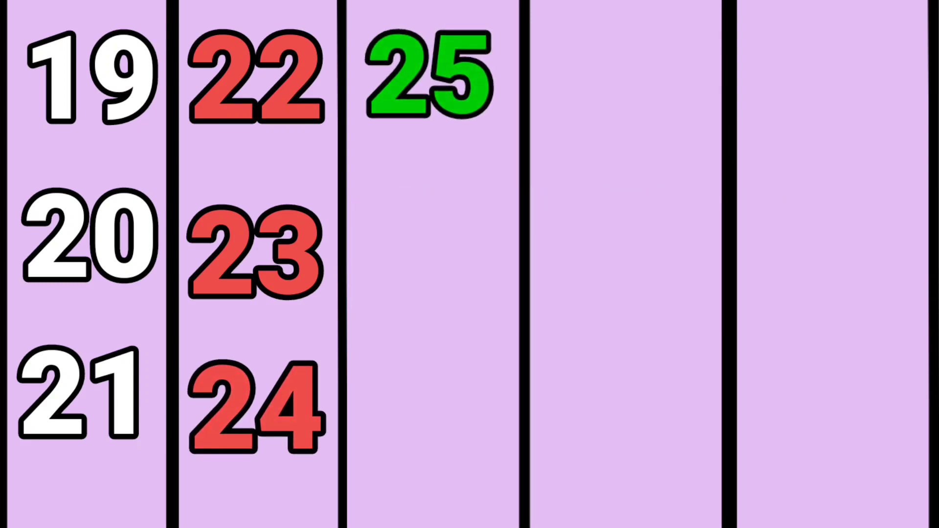
left_click(434, 255)
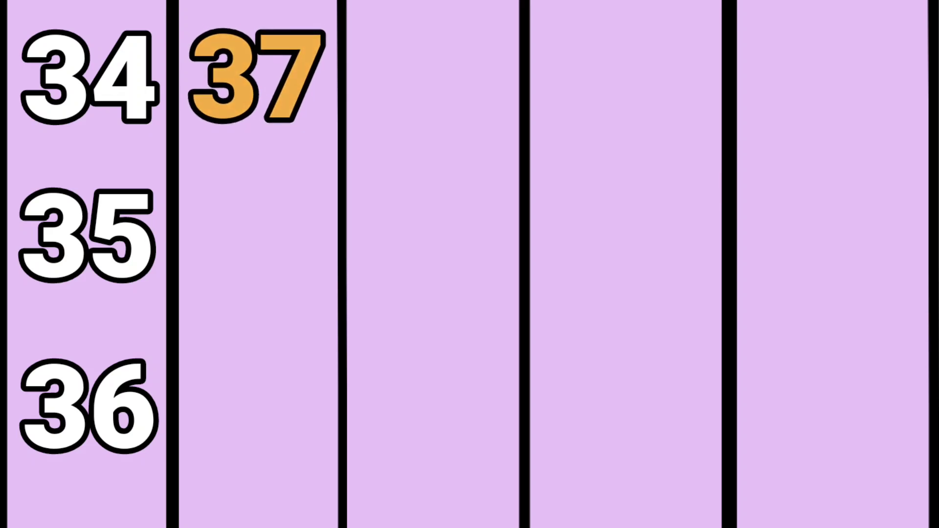
Play on as 38 and 39 fill in, until the lilac columns clear
left_click(256, 240)
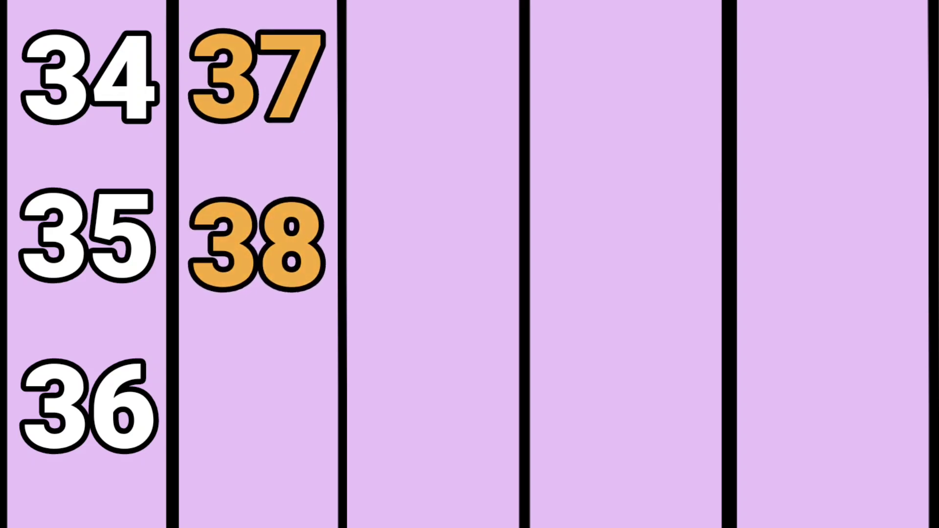
left_click(258, 408)
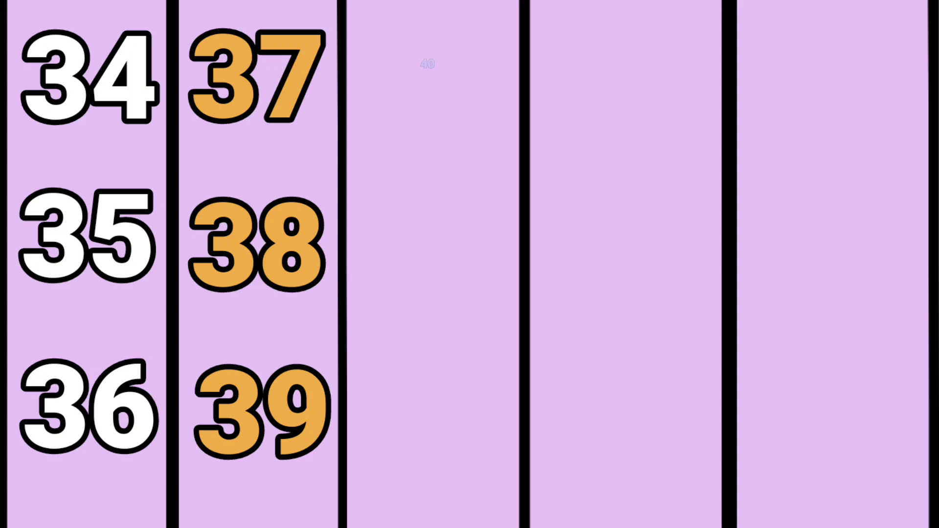
left_click(427, 66)
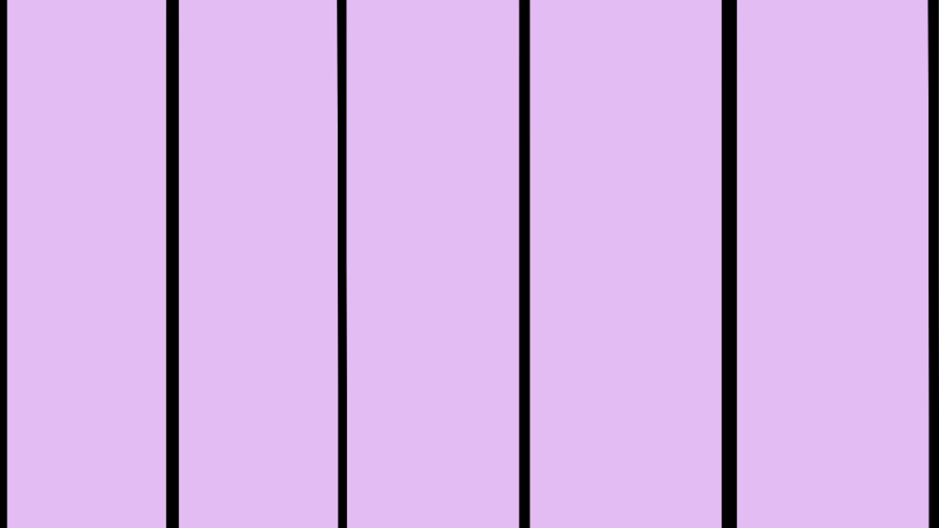
Play until white 49–51 and orange 52 and 53 appear
left_click(84, 96)
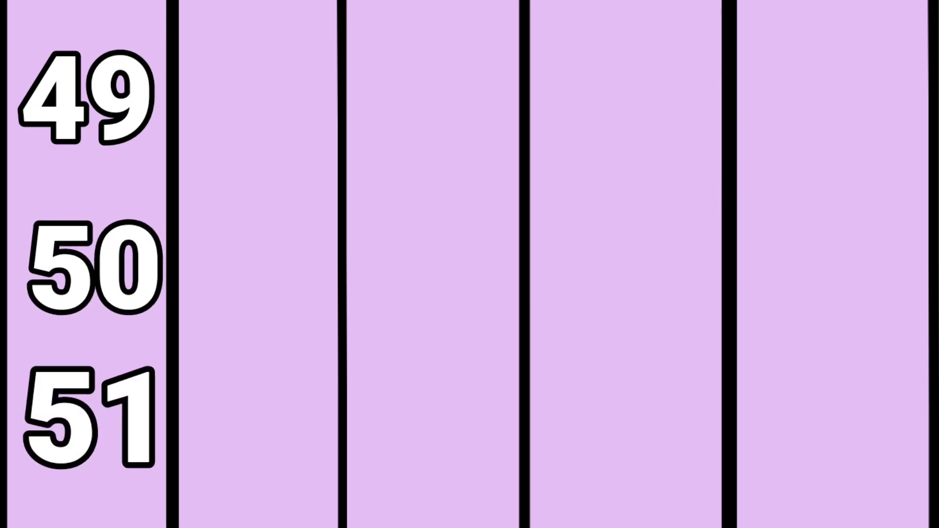
left_click(264, 99)
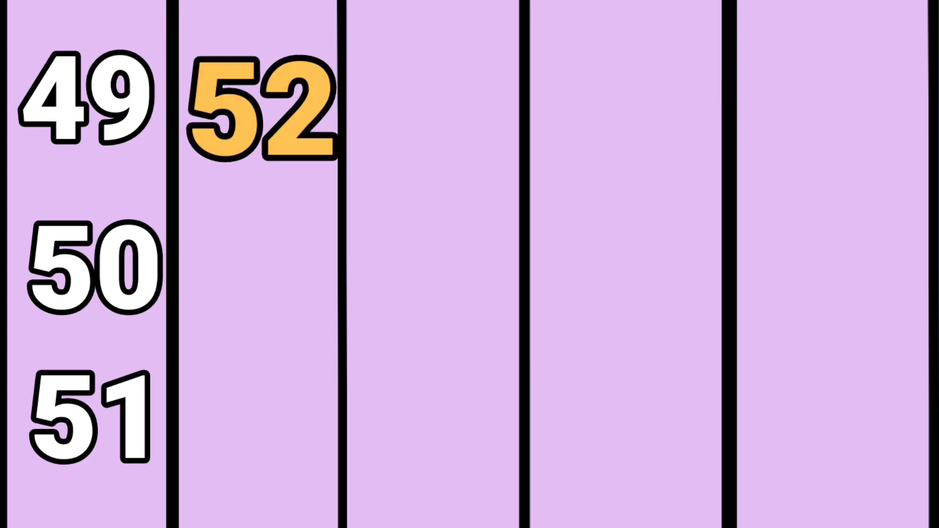
left_click(264, 270)
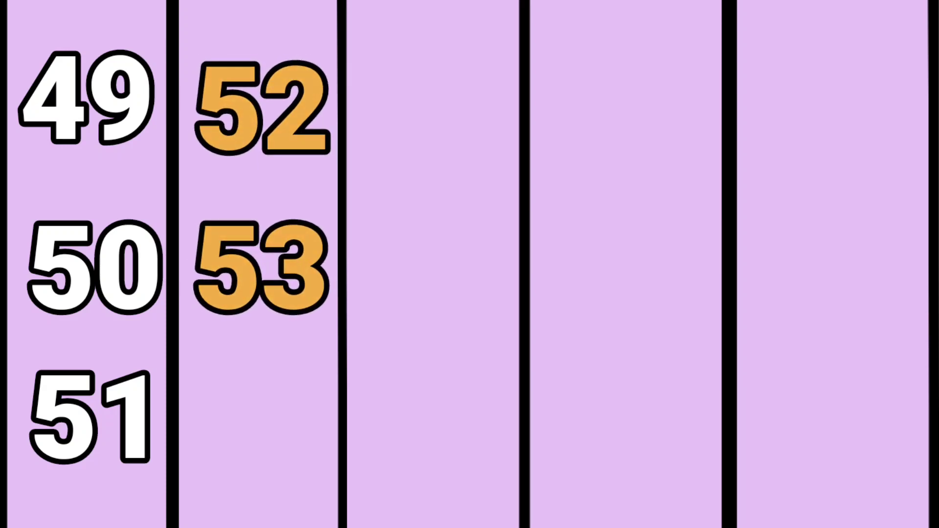